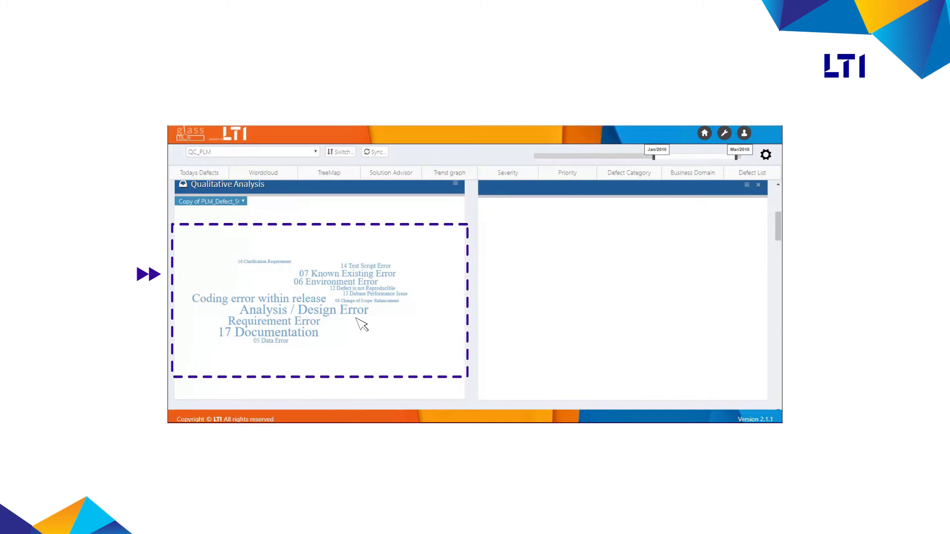
Step: Drill into 'Analysis / Design Error' to show its Insight Intelligence word cloud beside the Qualitative Analysis cloud
left_click(317, 310)
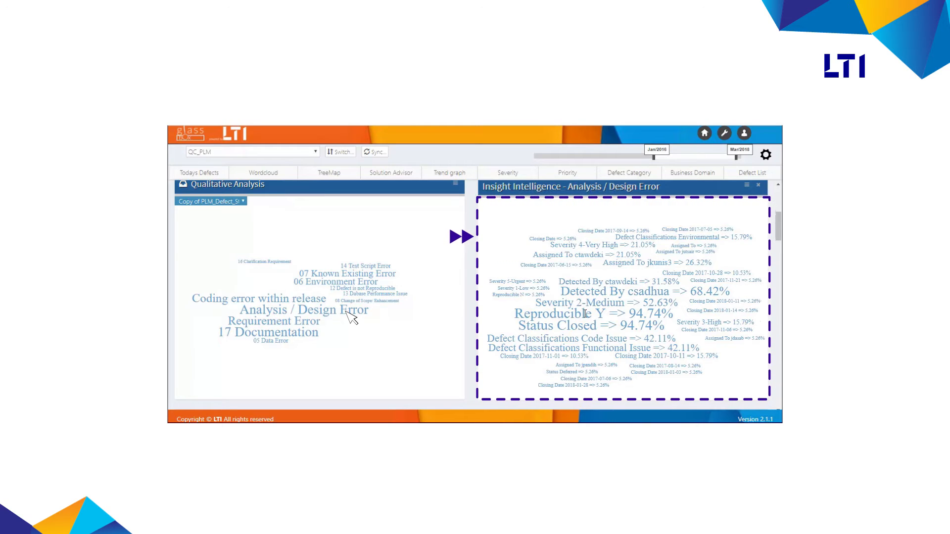